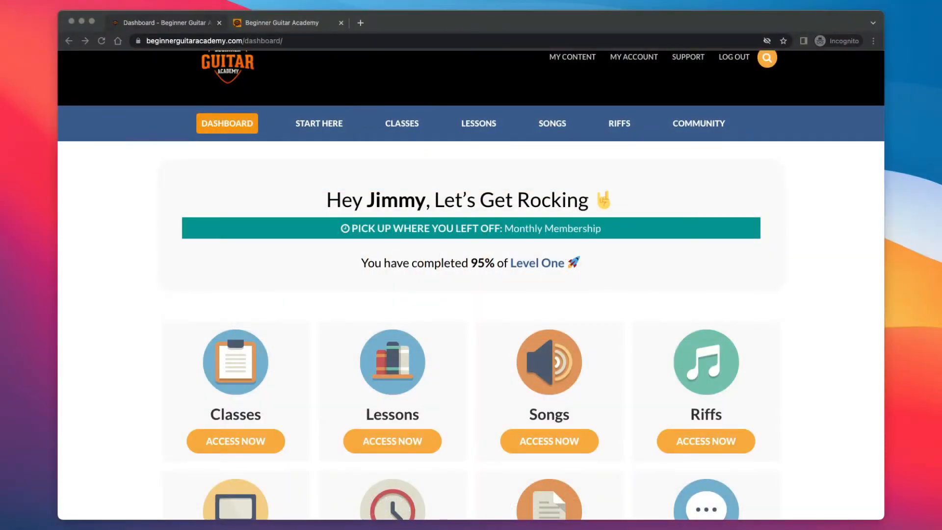
# Scroll down through the Quick Tips cards, including Level One tips like Two Finger Warm-Up Sequence.
pyautogui.scroll(-3)
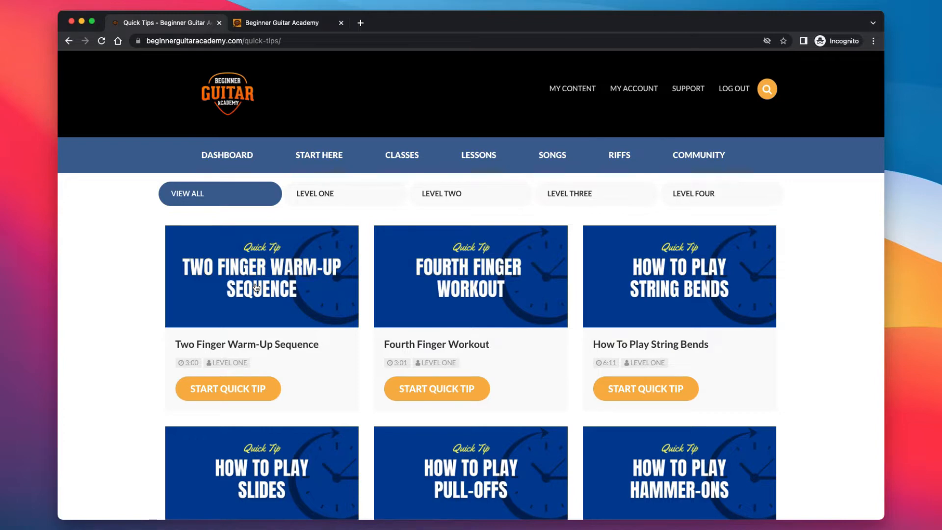
pyautogui.scroll(-3)
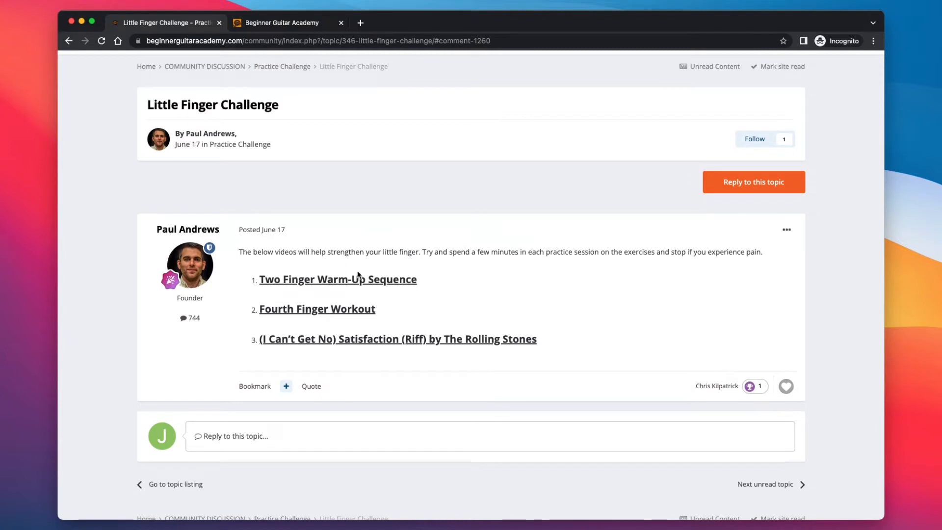
# Leave the Little Finger Challenge post and go to the song workshops page.
pyautogui.click(281, 67)
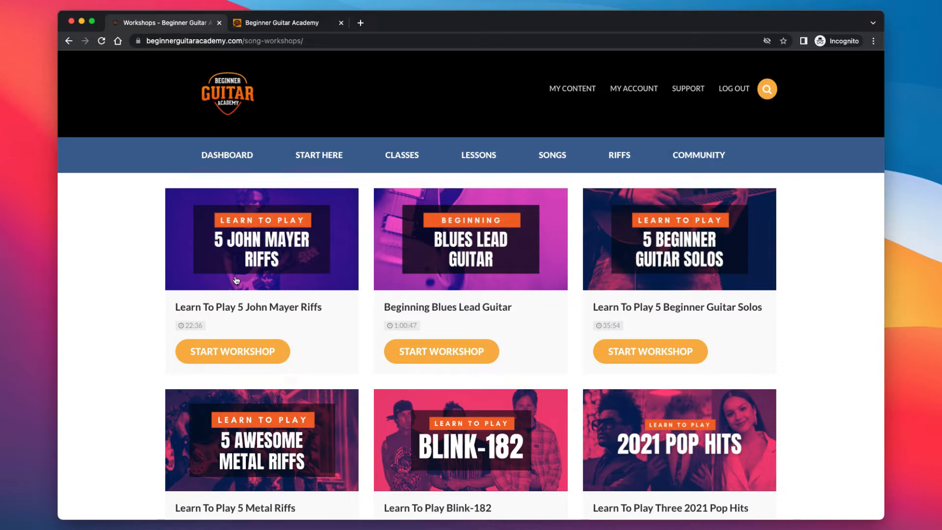
pyautogui.moveTo(155, 337)
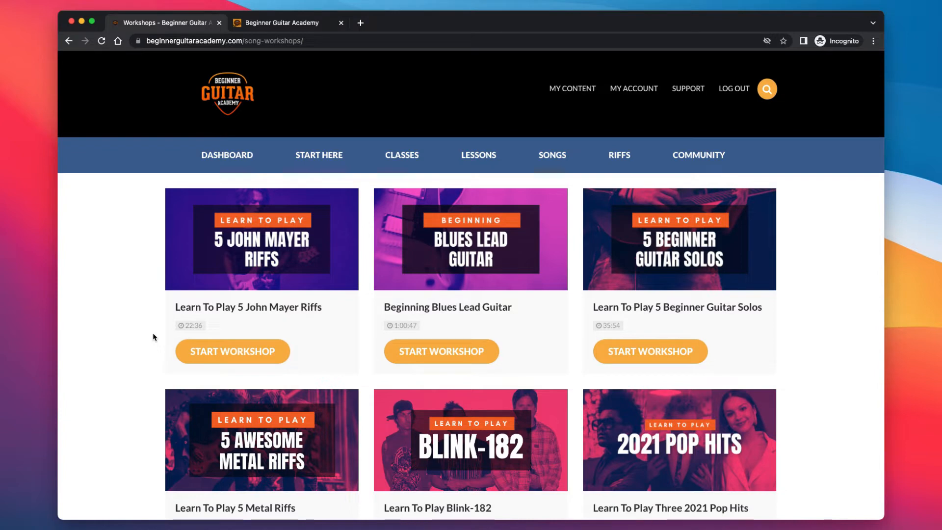
pyautogui.moveTo(244, 245)
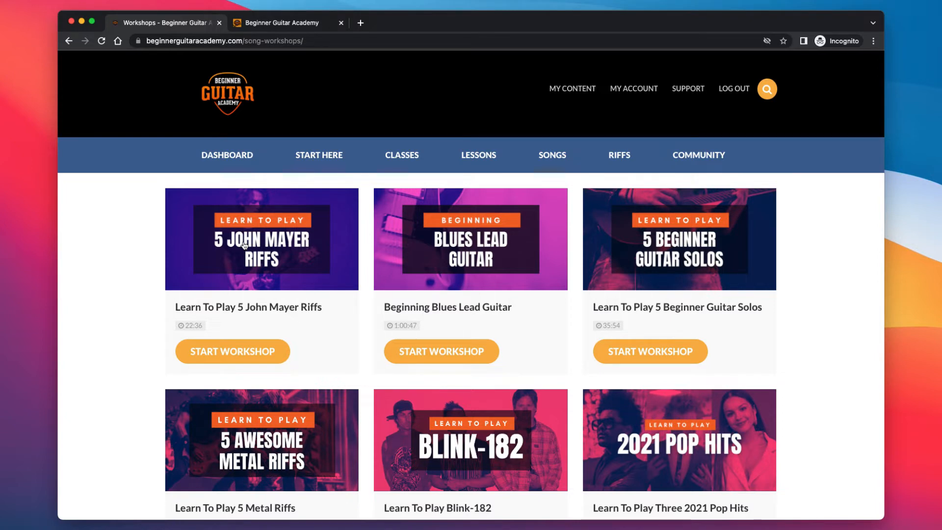
# View the Learn To Play 5 John Mayer Riffs workshop chapters and downloads, then move to the podcast site.
pyautogui.click(233, 351)
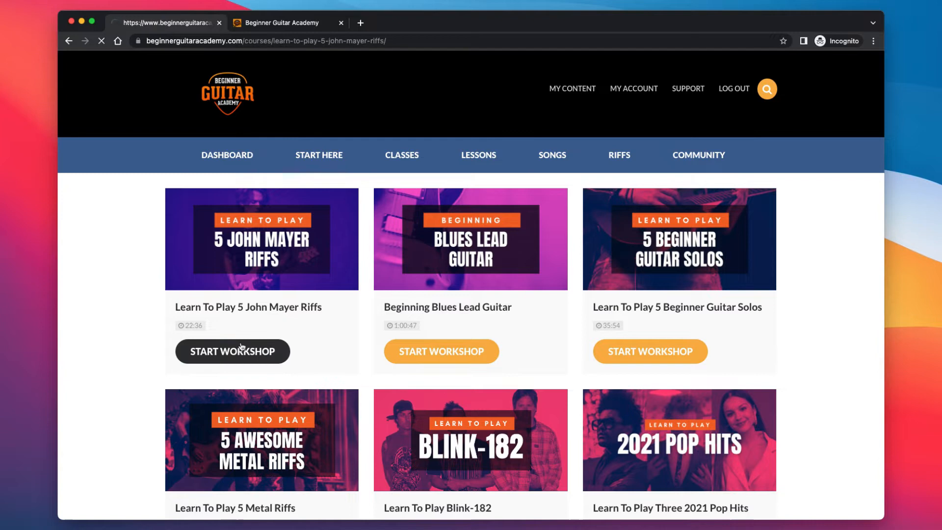
pyautogui.click(233, 351)
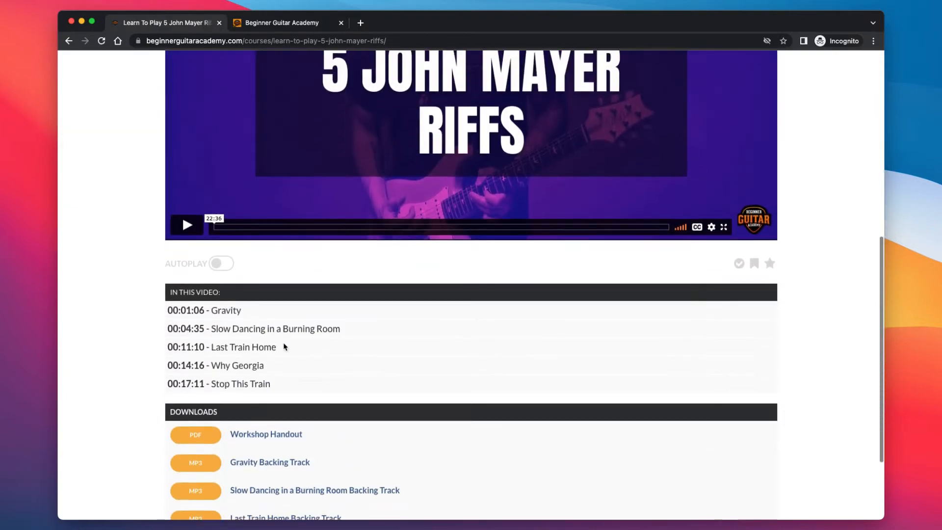
pyautogui.scroll(-3)
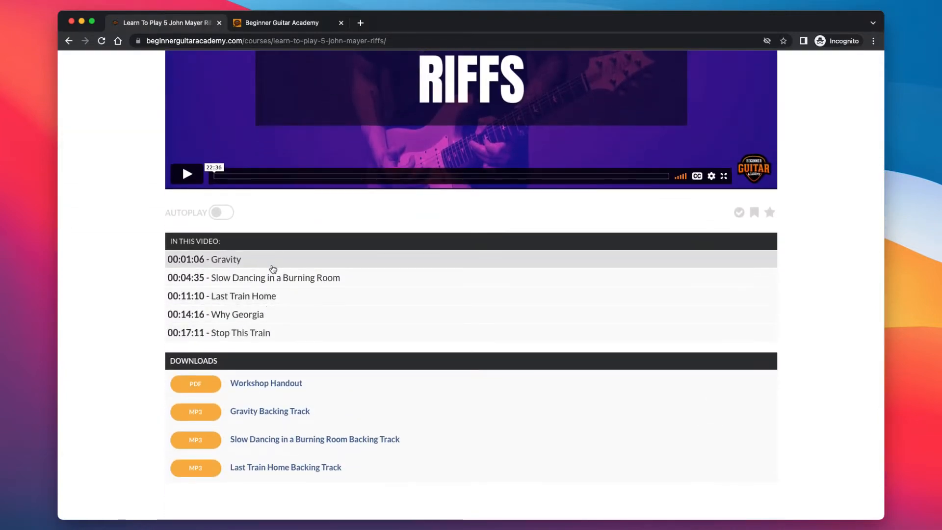
pyautogui.moveTo(304, 306)
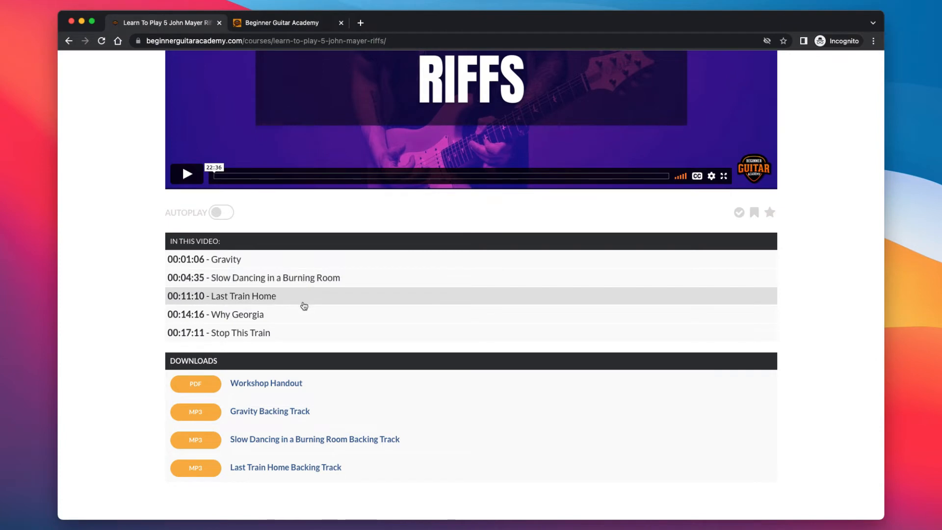
pyautogui.moveTo(154, 320)
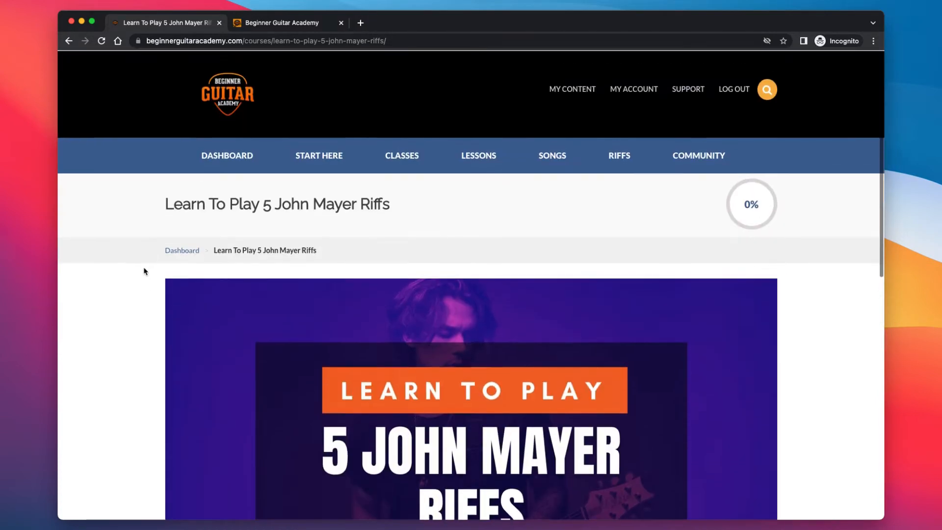
pyautogui.click(282, 22)
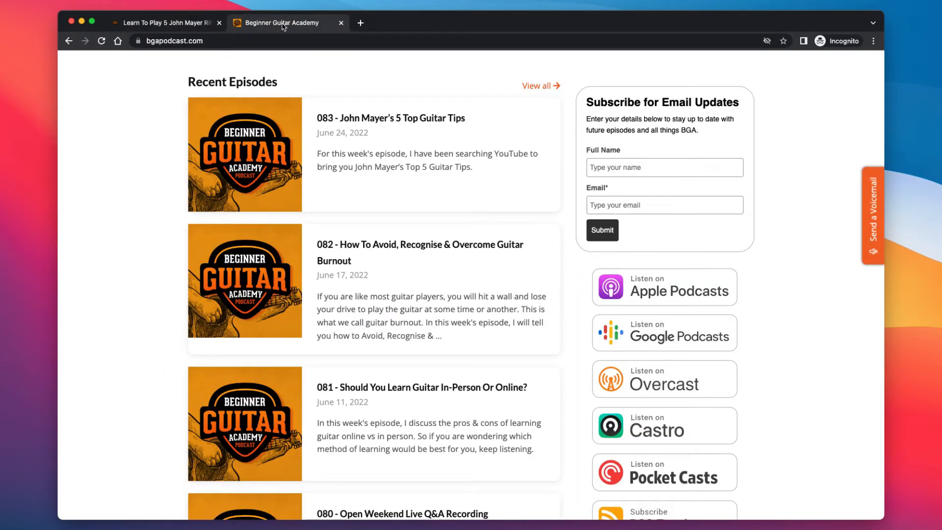
# Scroll to the Recent Episodes list headed by 083 - John Mayer's 5 Top Guitar Tips.
pyautogui.scroll(-3)
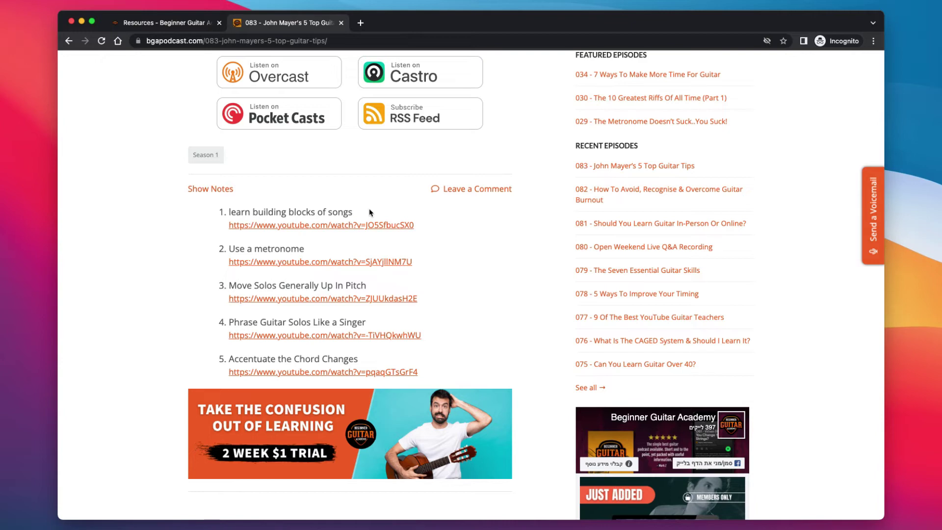
# Scroll to episode 083's show notes listing five guitar tips with YouTube links.
pyautogui.scroll(-3)
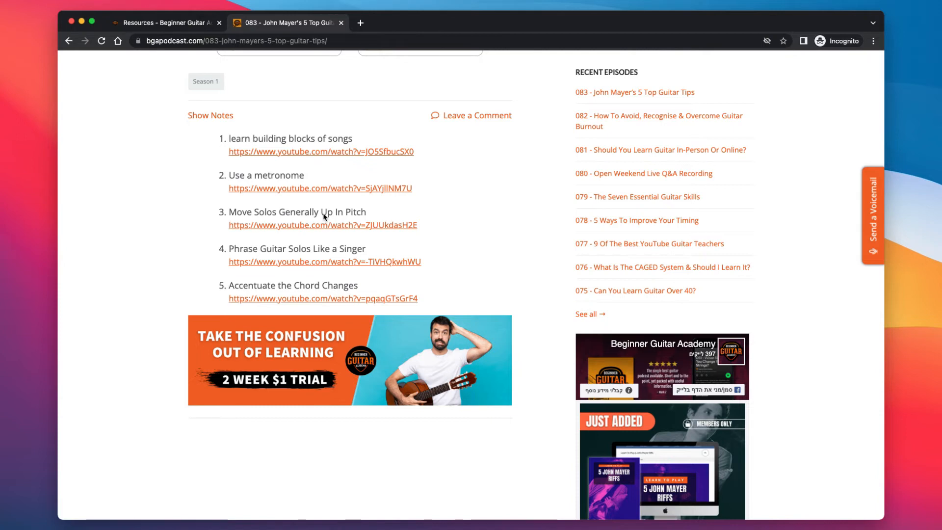